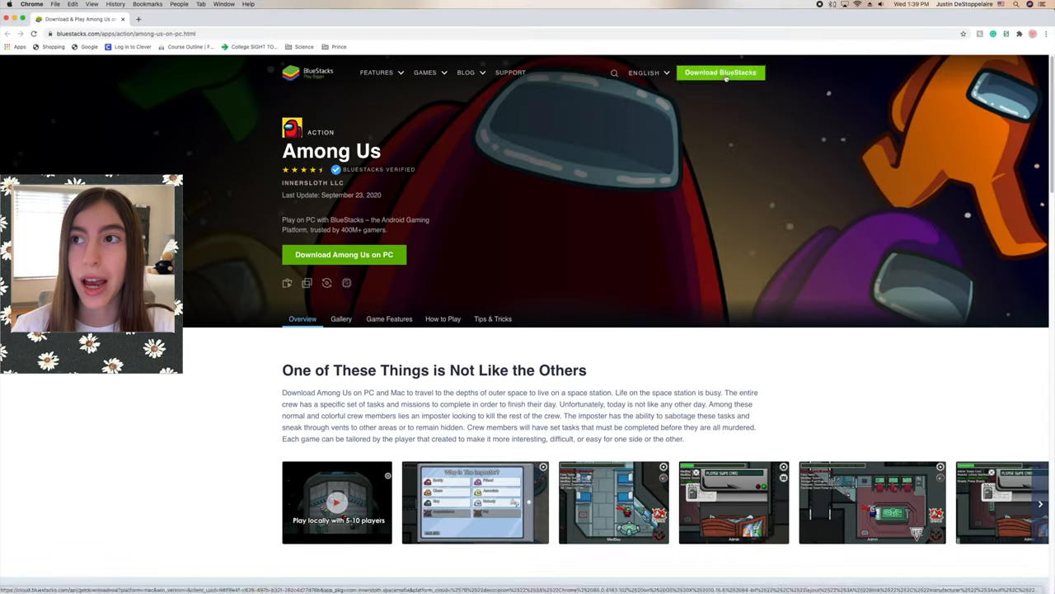
Download the BlueStacks installer from the bluestacks.com Among Us page
click(720, 71)
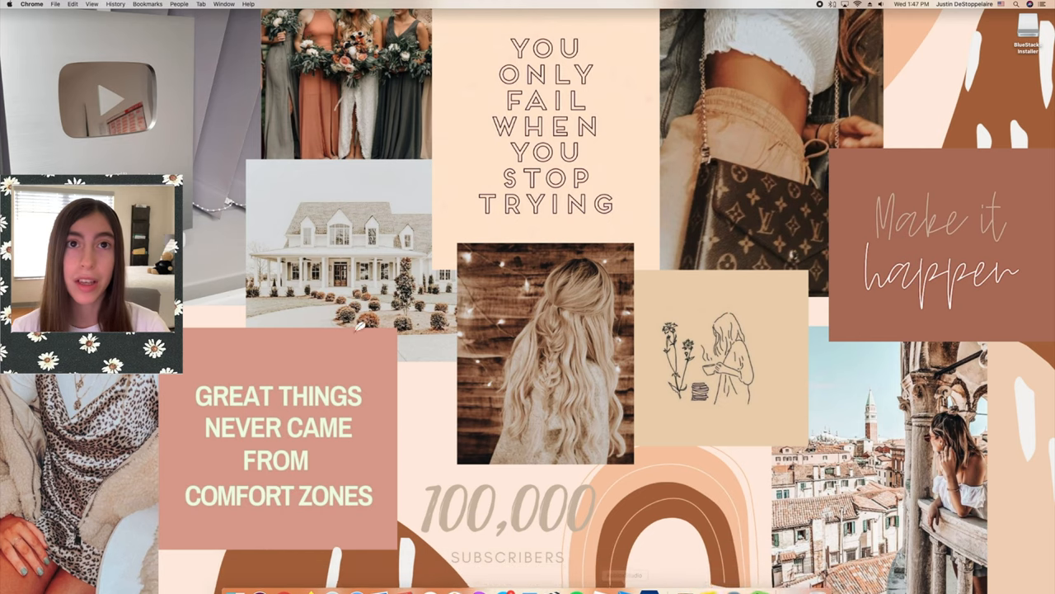
Quit Google Chrome from its Dock icon menu
right_click(284, 579)
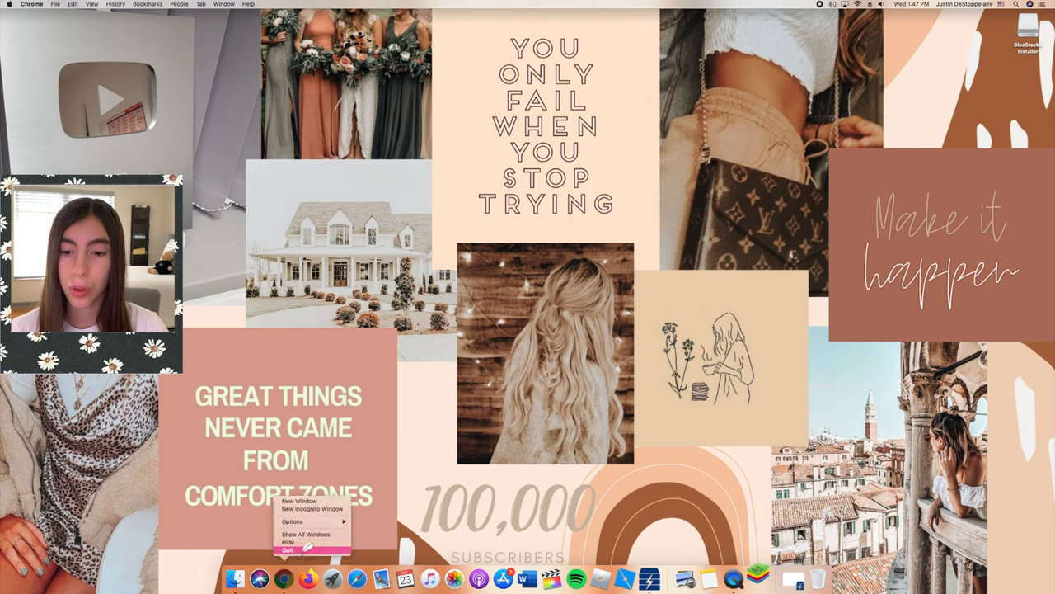
click(11, 6)
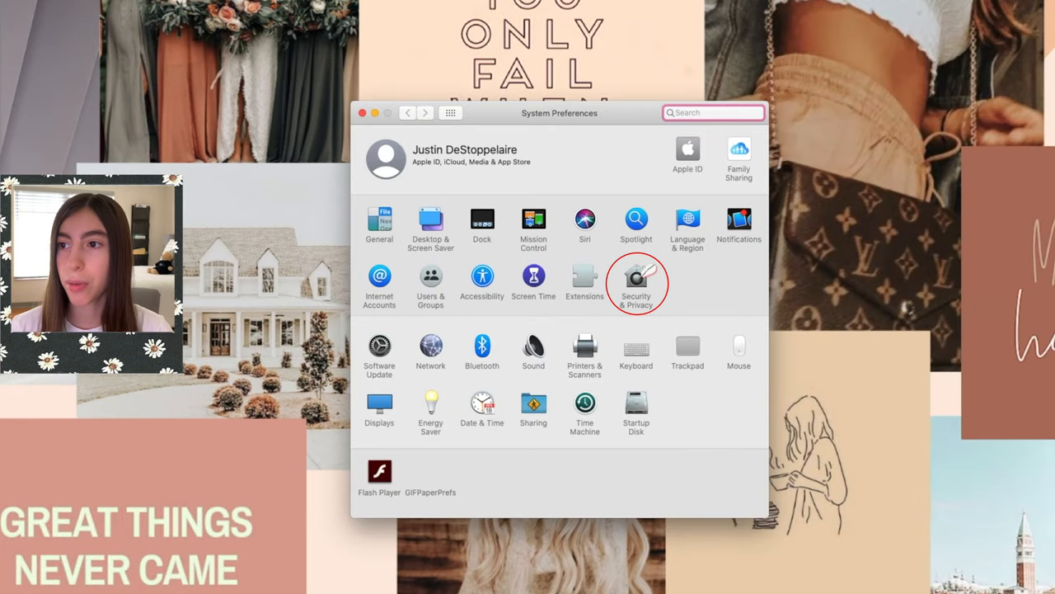
Allow BlueStacks under Security & Privacy's Privacy permissions so it can launch
click(636, 279)
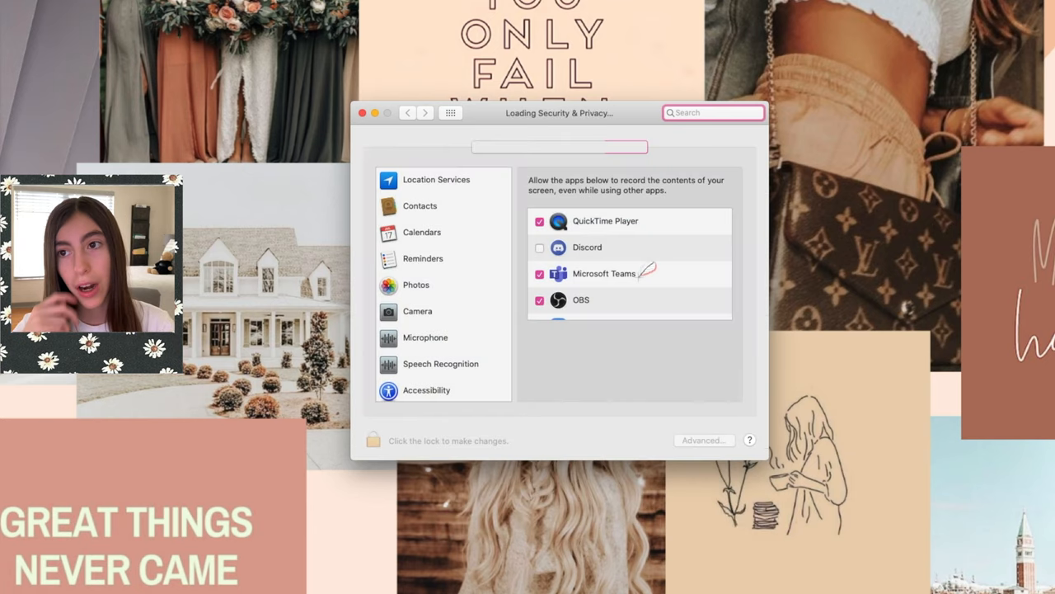
click(436, 179)
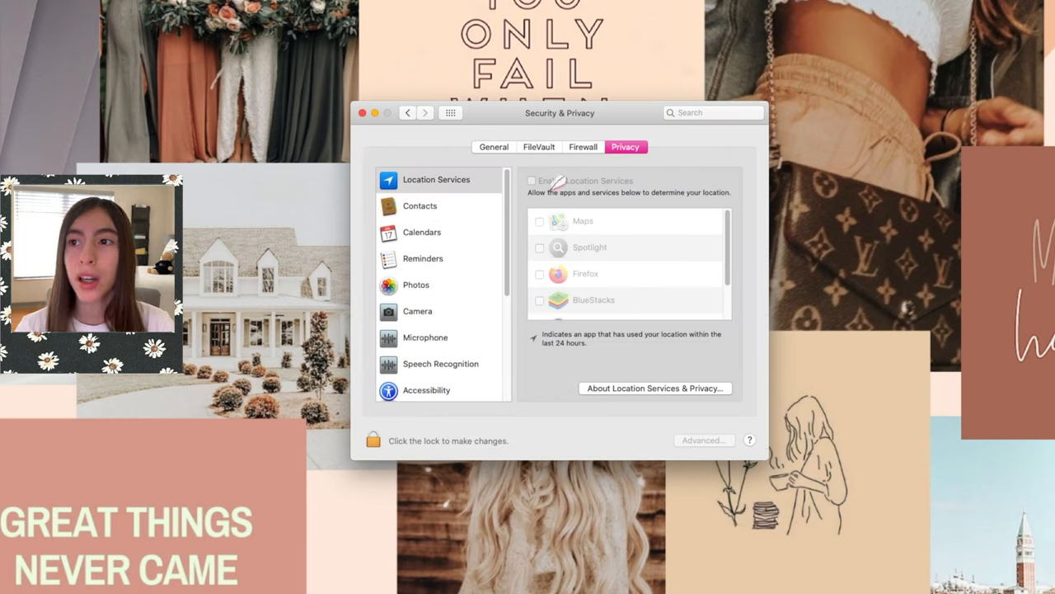
click(493, 146)
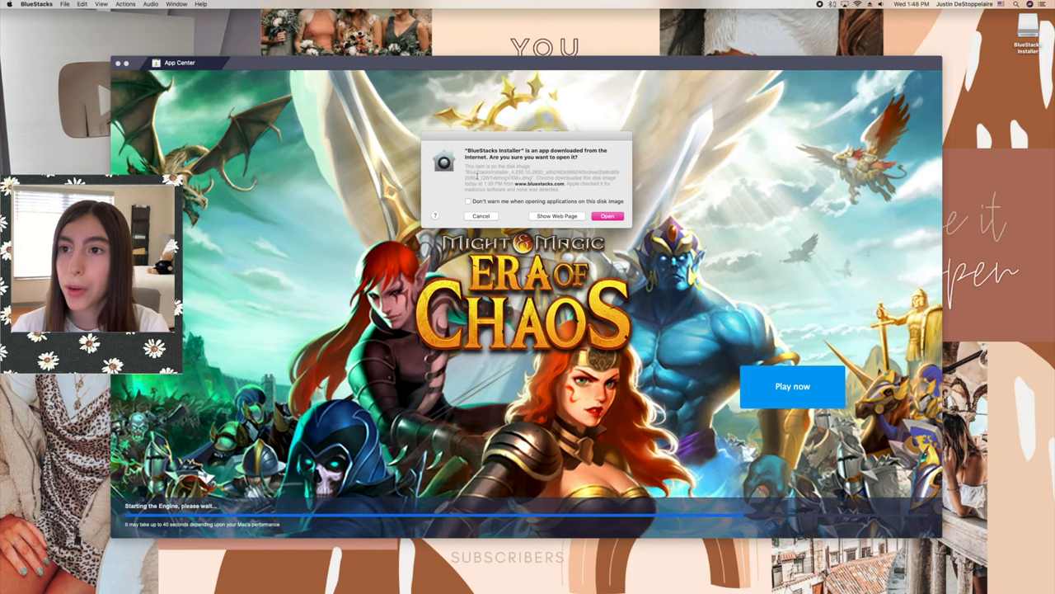
Confirm opening the downloaded installer and switch to the My Apps Android home screen
click(608, 215)
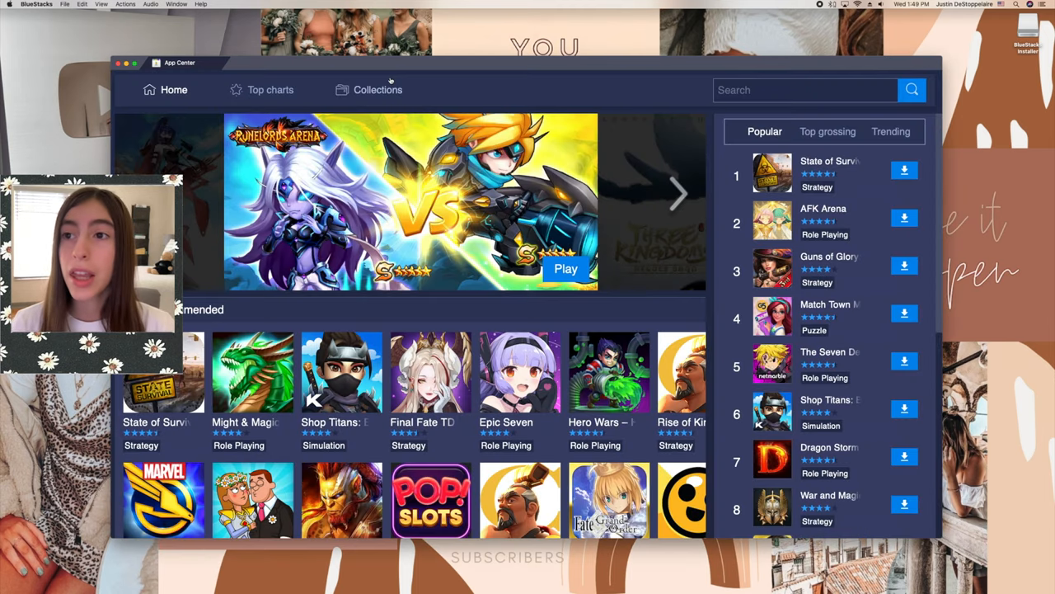
click(259, 62)
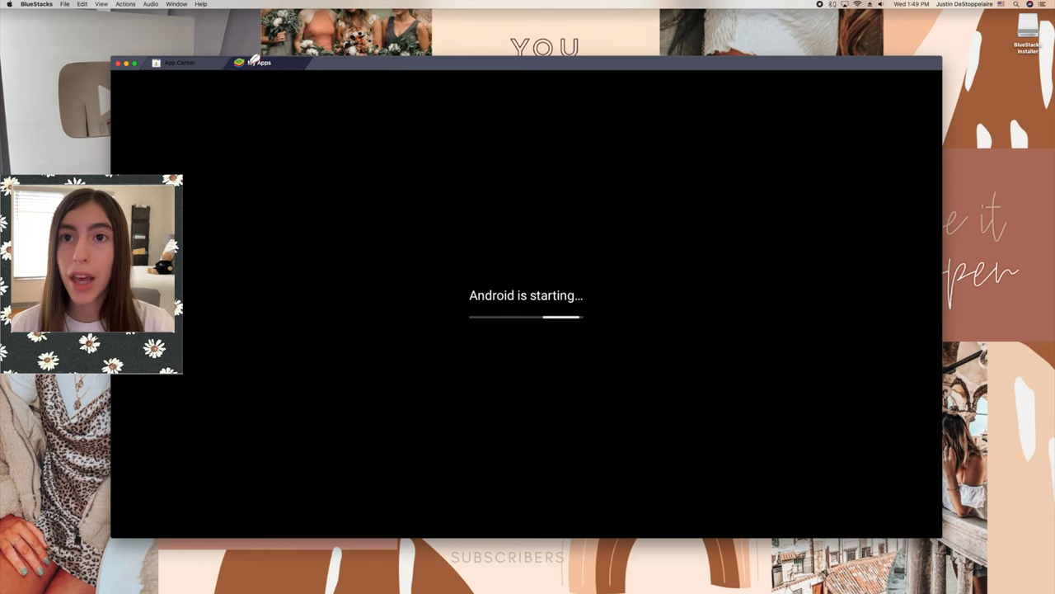
mouse_move(260, 63)
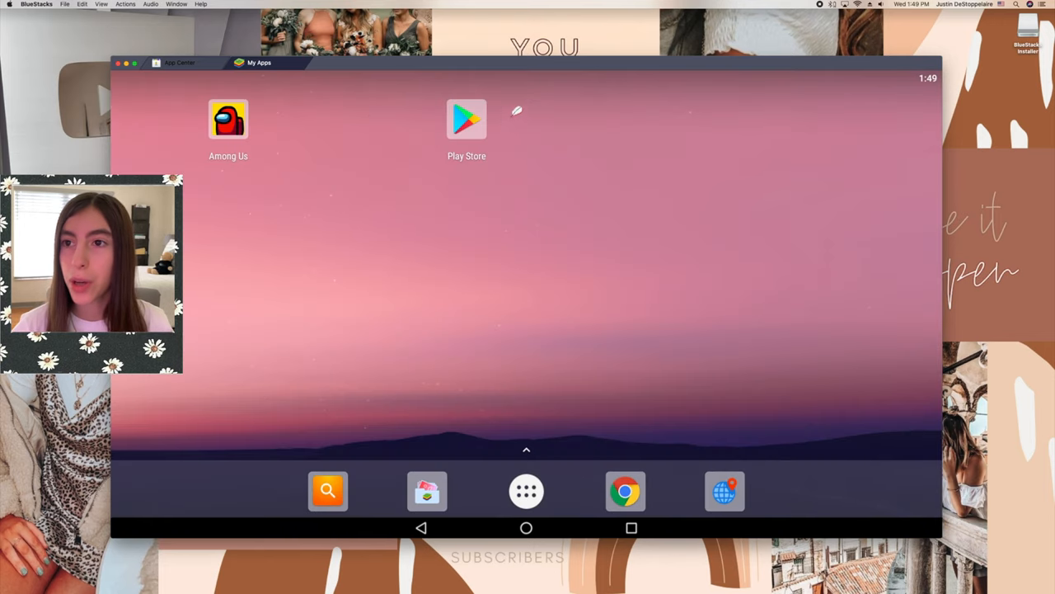
Search the Play Store for Among Us, install it and launch it
click(467, 118)
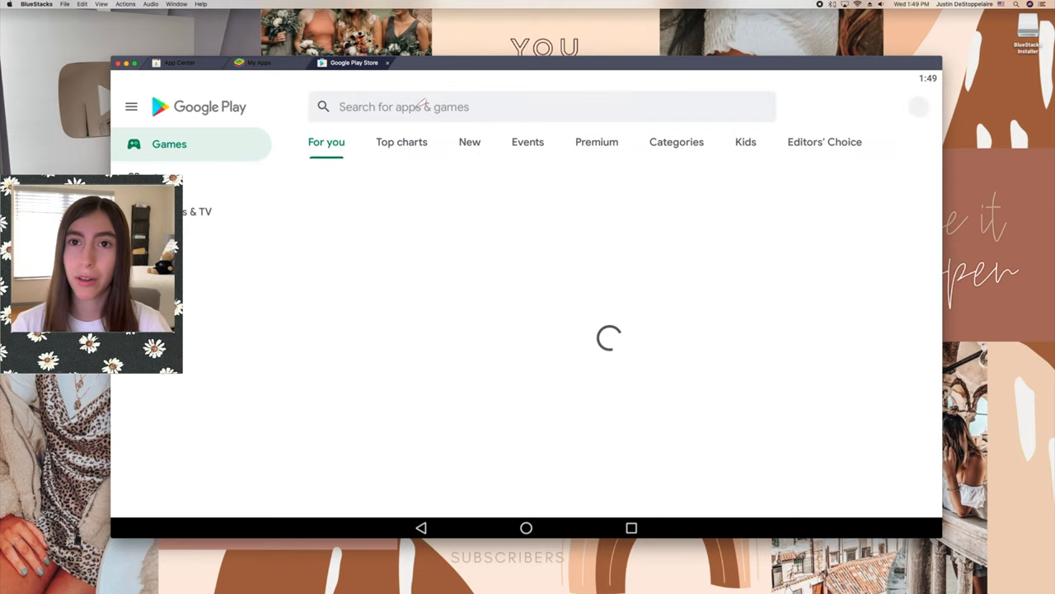
click(542, 106)
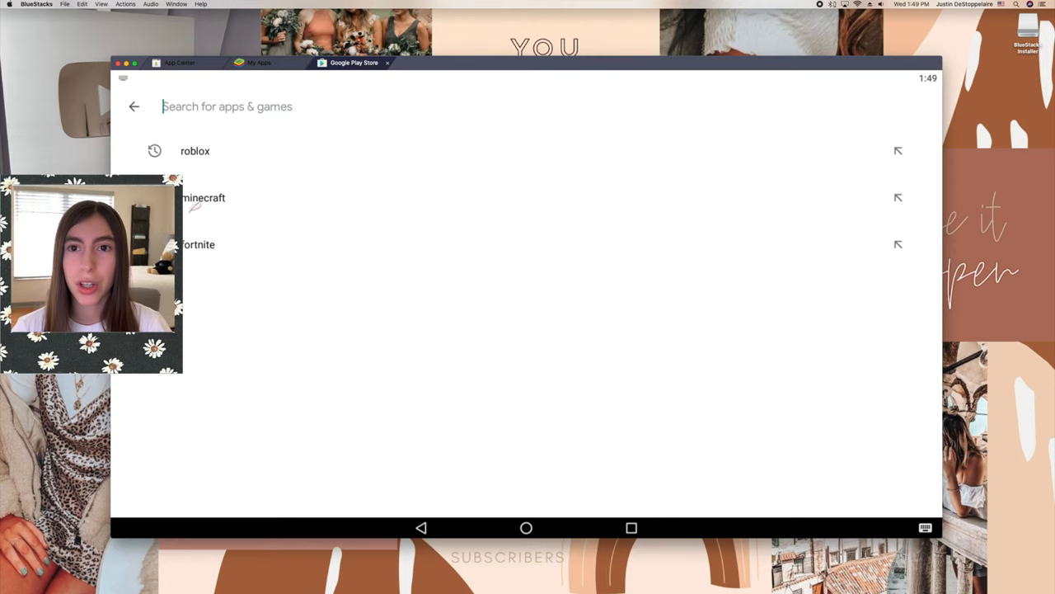
click(204, 198)
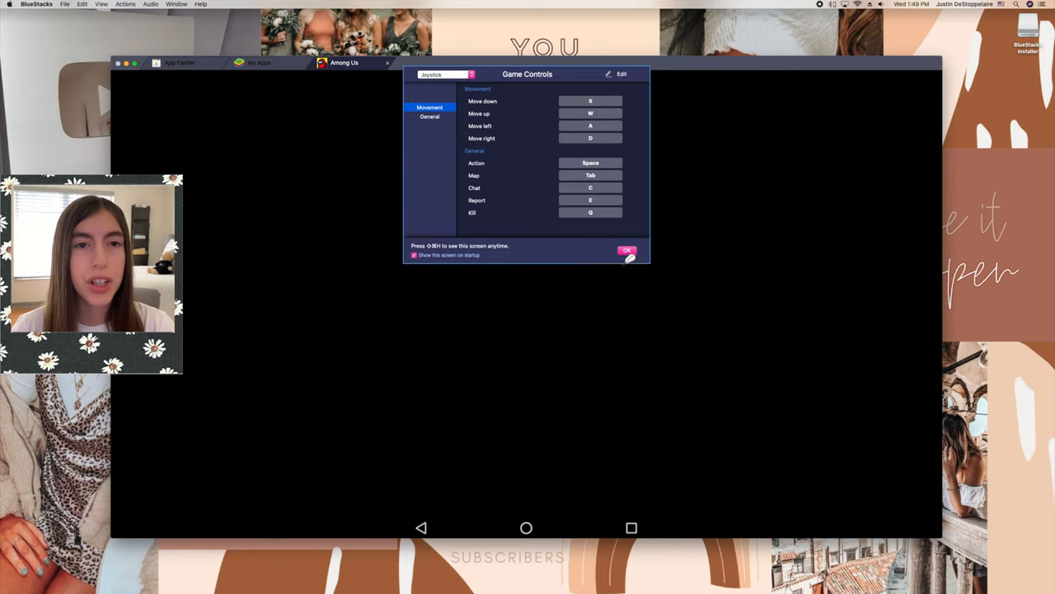
Close the Among Us Game Controls window with OK
click(627, 252)
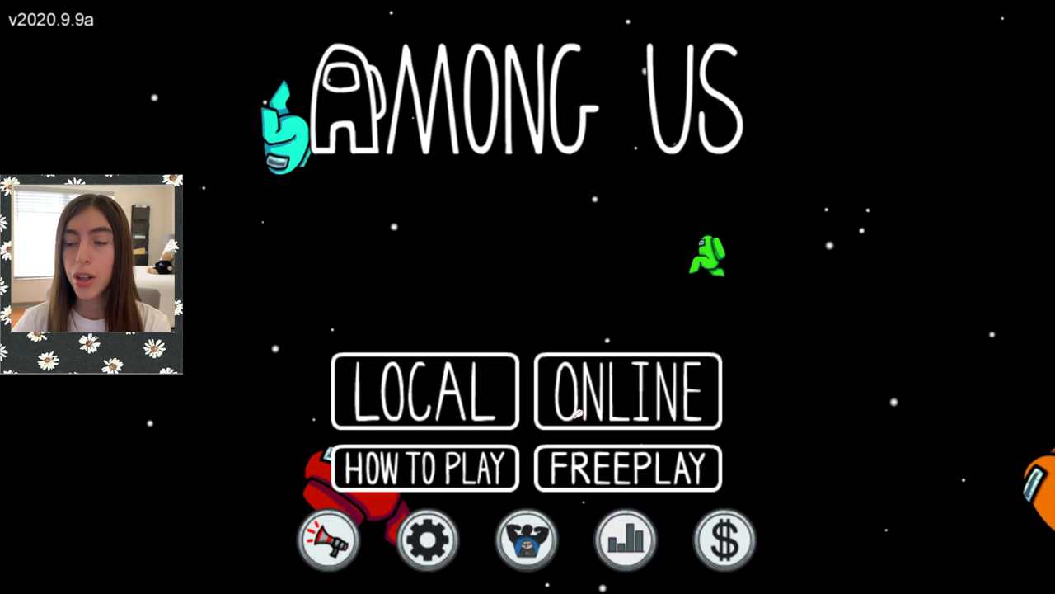
Join a public Skeld game via Online, check Customize, then leave the lobby
click(628, 390)
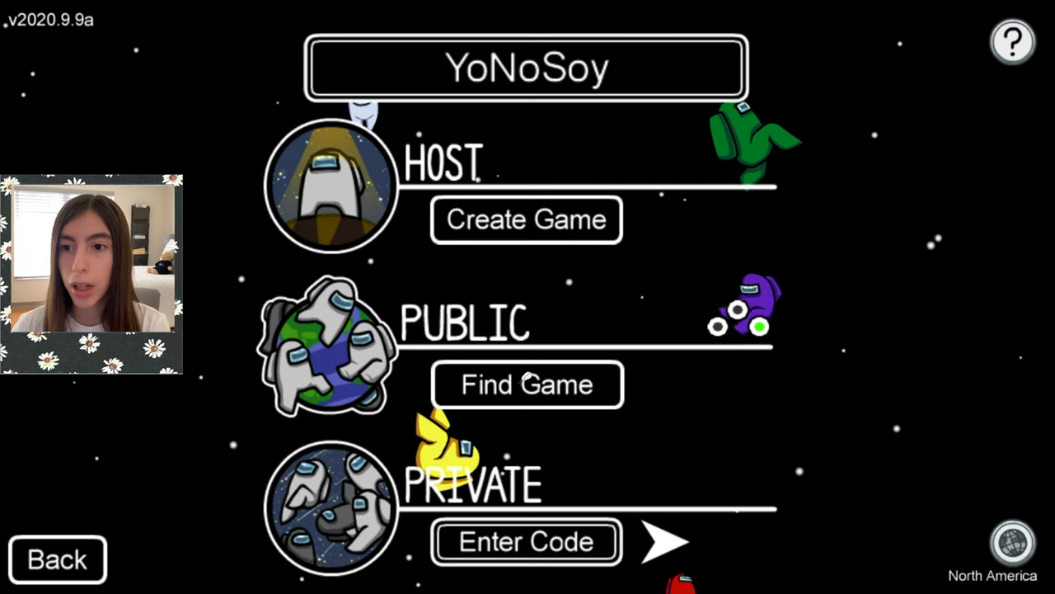
click(526, 384)
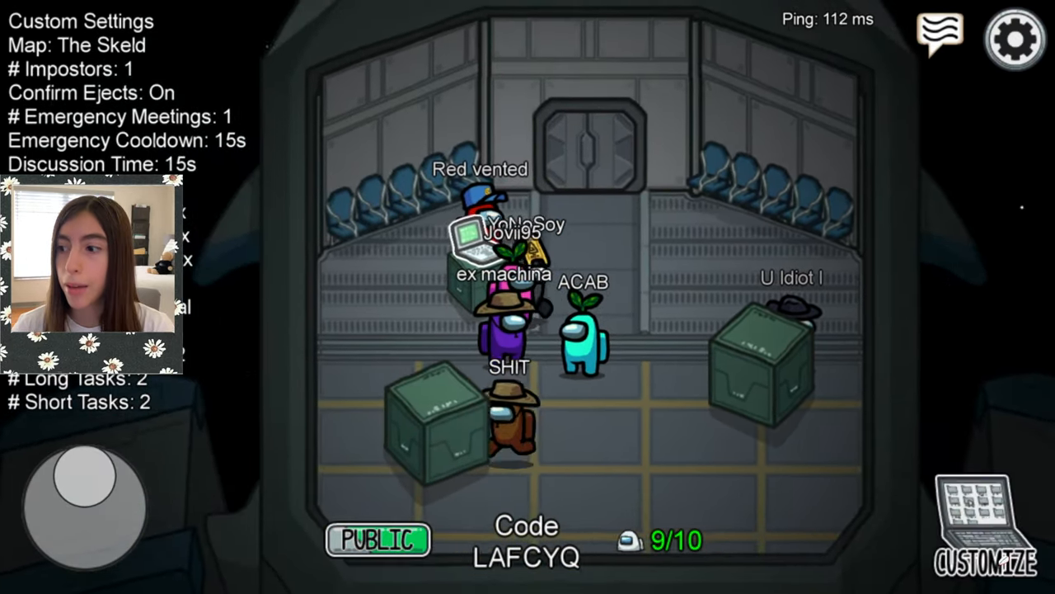
click(977, 527)
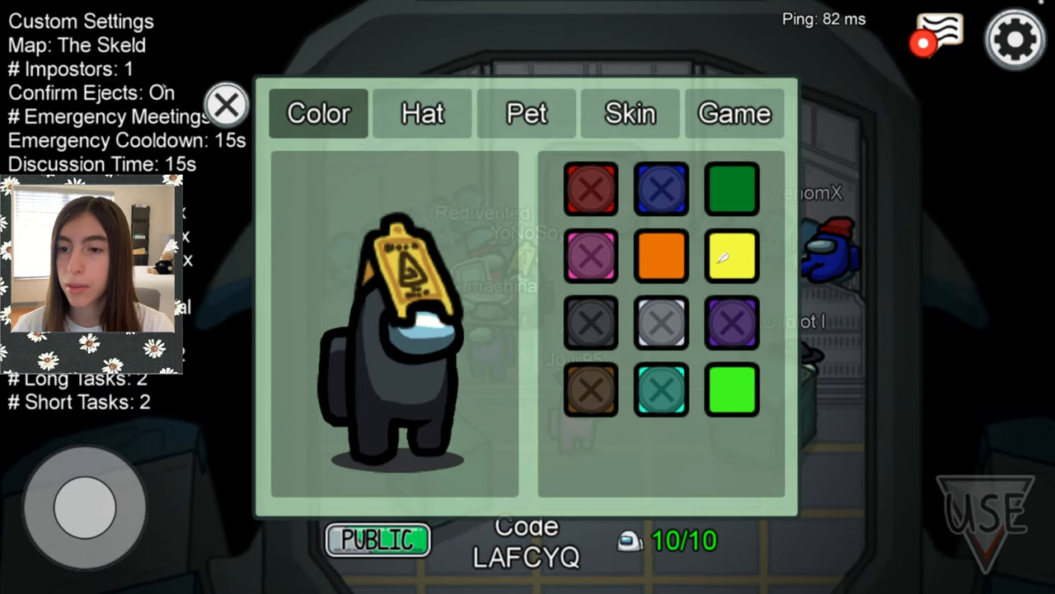
click(226, 105)
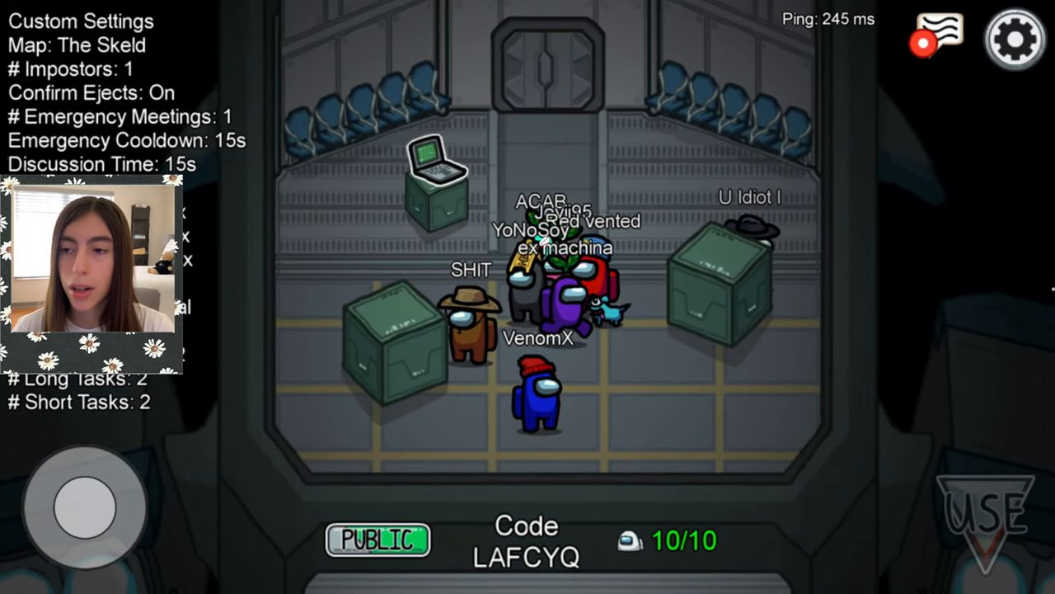
click(1014, 39)
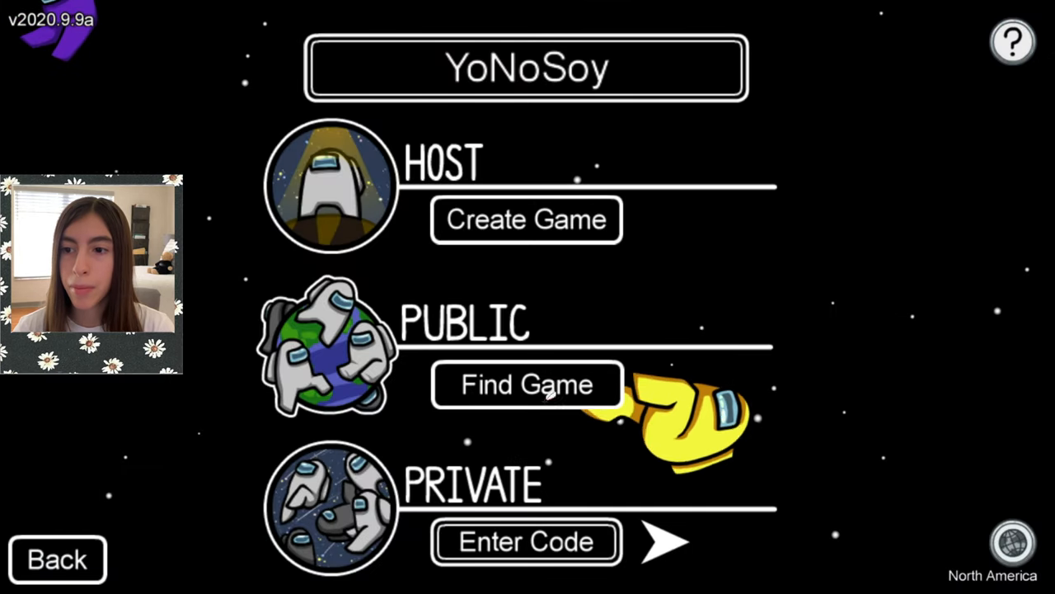
Confirm the existing player name, then go Back to the Among Us title menu
click(526, 68)
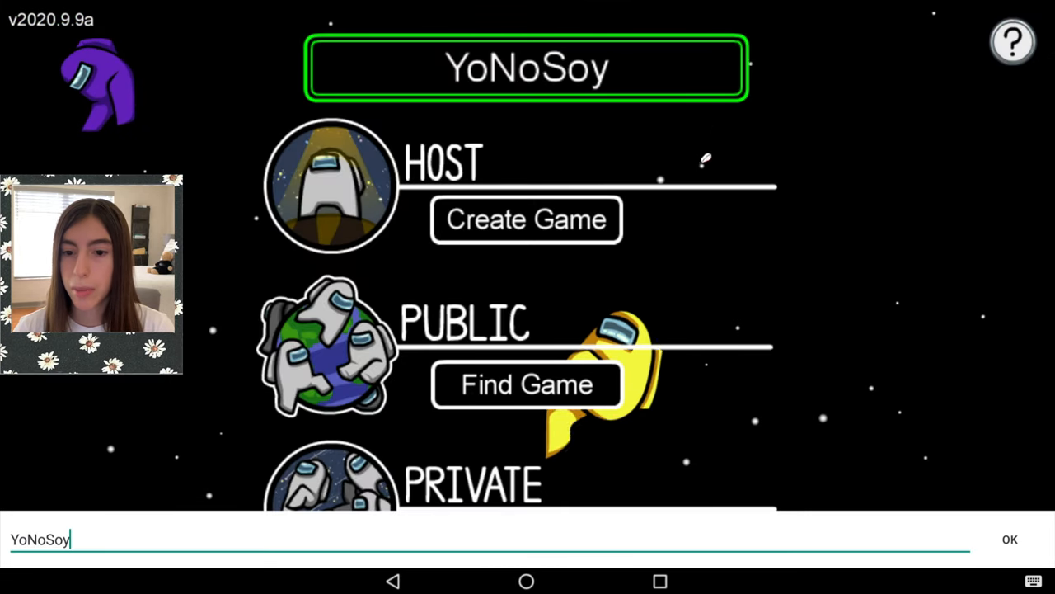
click(1009, 538)
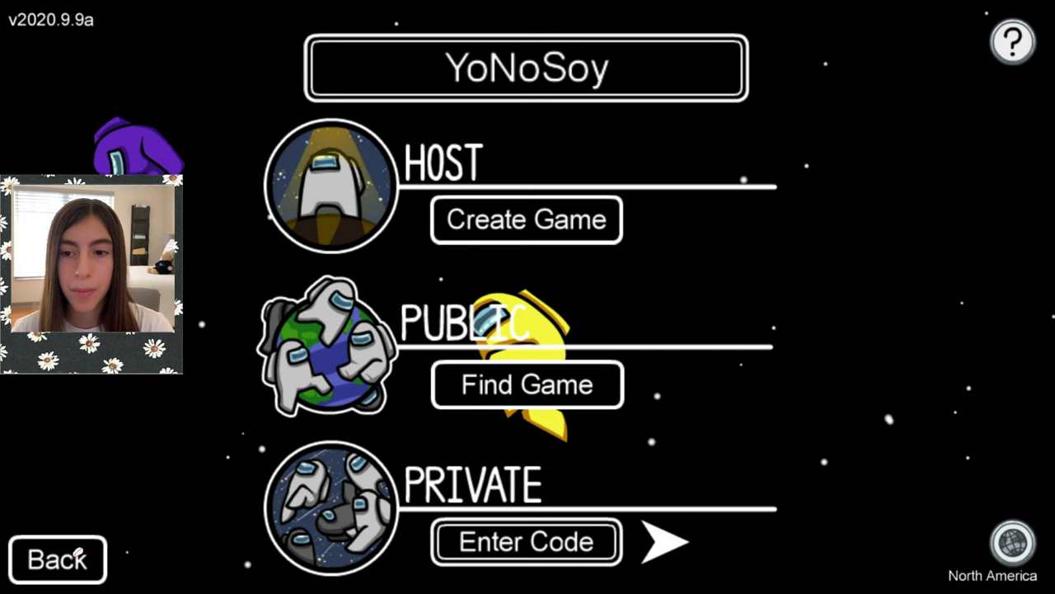
click(57, 559)
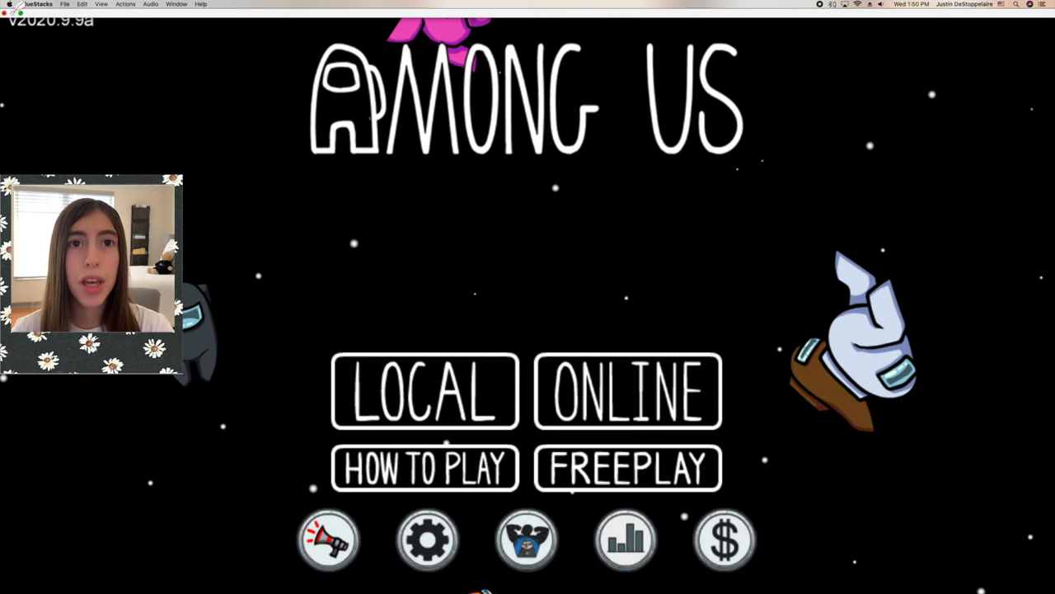